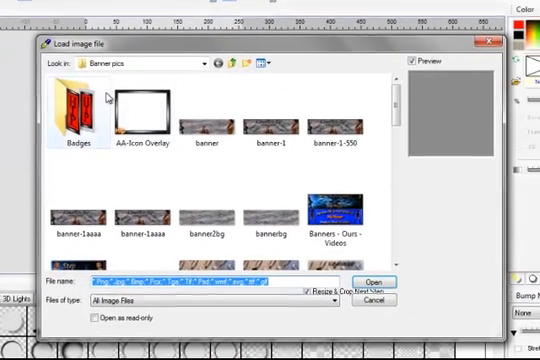
Load Doves2.png from the Desktop onto the canvas at full size
left_click(200, 62)
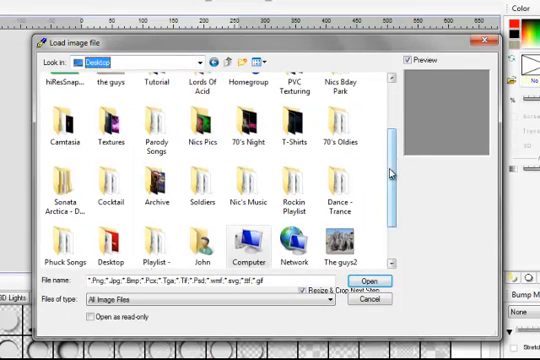
scroll("up", 3)
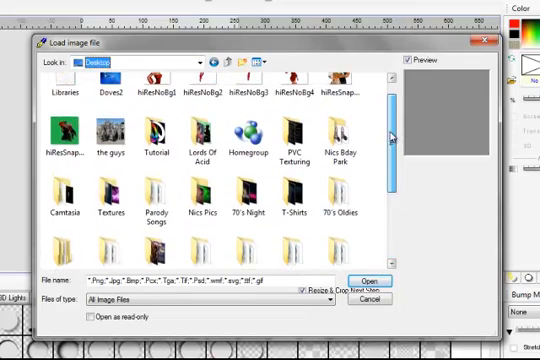
left_click(372, 280)
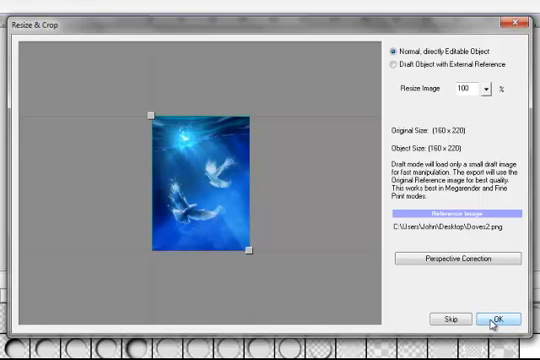
left_click(492, 318)
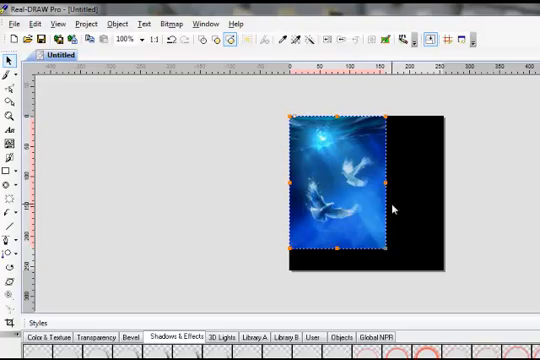
Fit the canvas to the doves photo with Project > Size Canvas
left_click(118, 28)
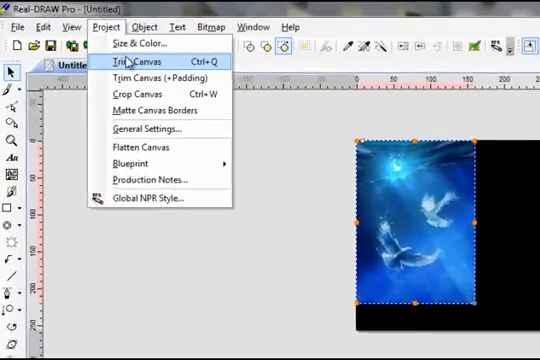
left_click(136, 60)
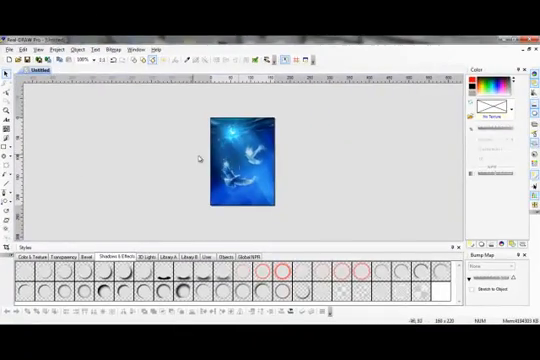
mouse_move(320, 160)
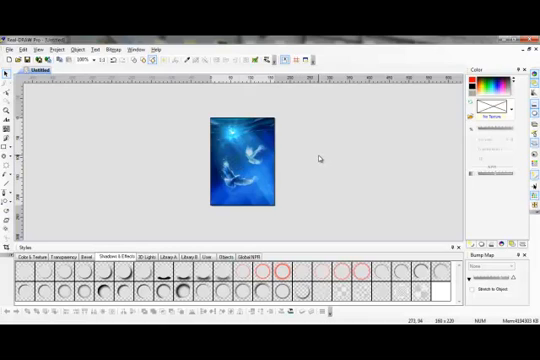
mouse_move(316, 150)
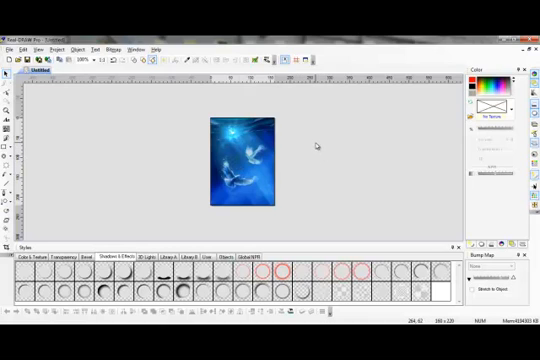
mouse_move(80, 100)
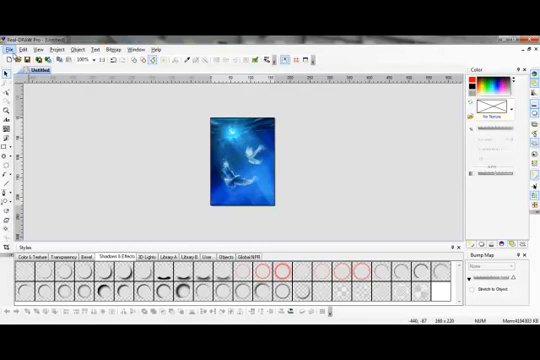
Import a second copy of the doves photo resized to about 93%
left_click(14, 20)
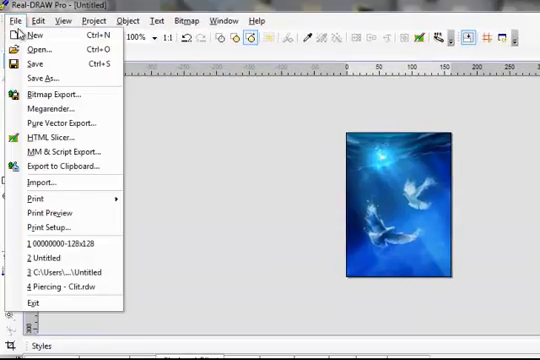
left_click(32, 48)
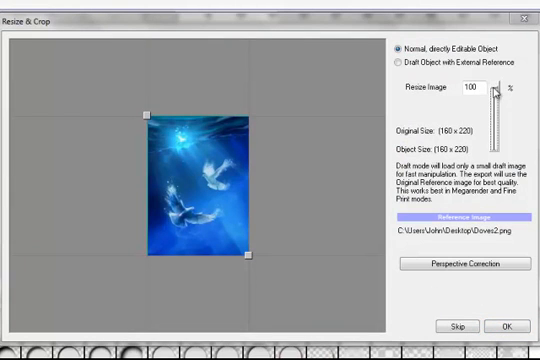
left_click(496, 92)
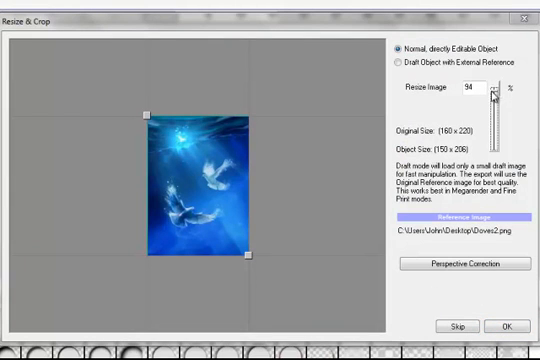
left_click(498, 100)
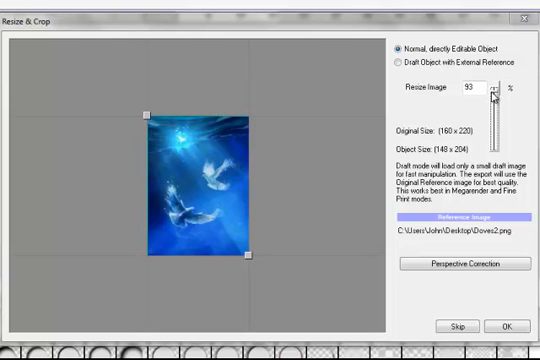
left_click(496, 92)
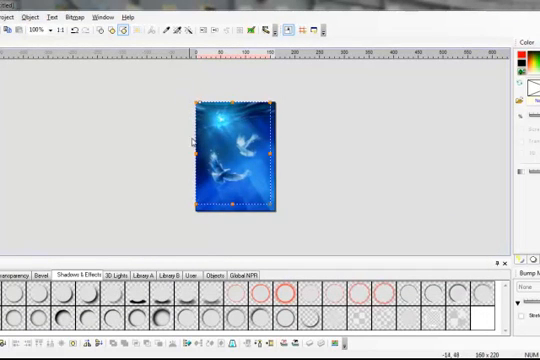
mouse_move(148, 110)
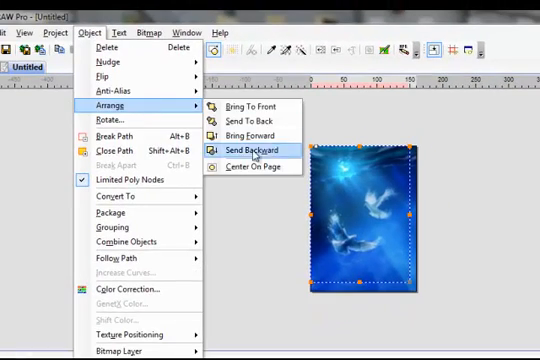
Send the photo copy backward and apply a bevel style to form a dark border
left_click(256, 150)
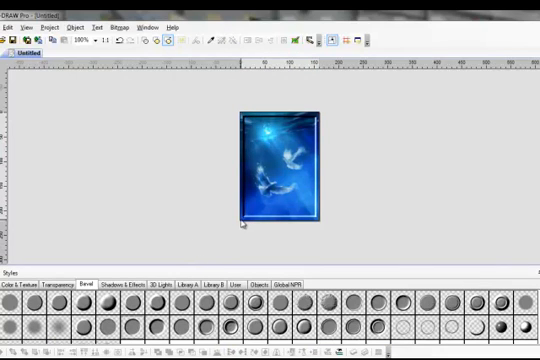
left_click(284, 170)
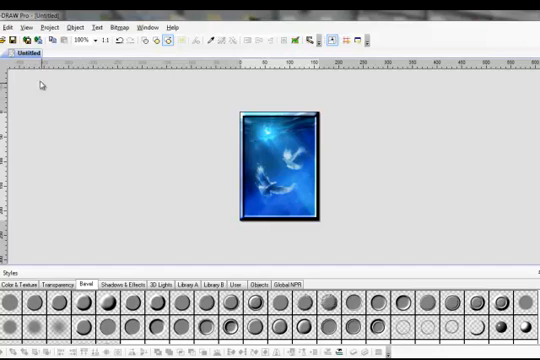
left_click(98, 30)
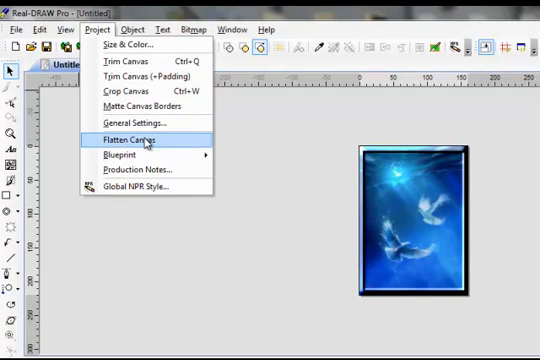
Flatten the canvas into one bitmap, removing the source objects
left_click(124, 140)
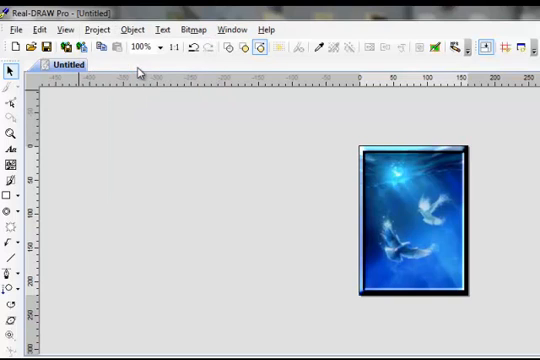
left_click(100, 28)
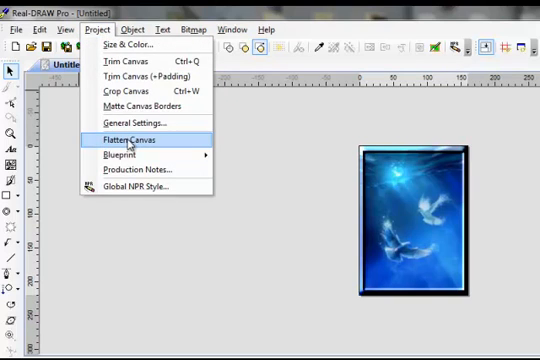
left_click(128, 140)
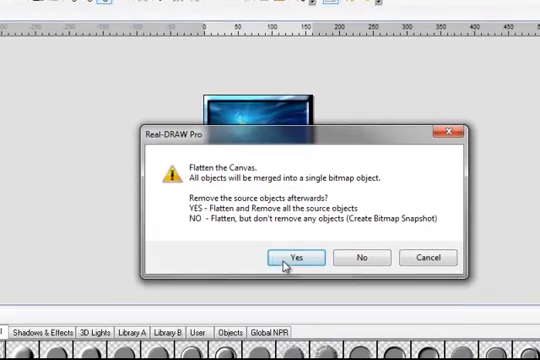
left_click(296, 258)
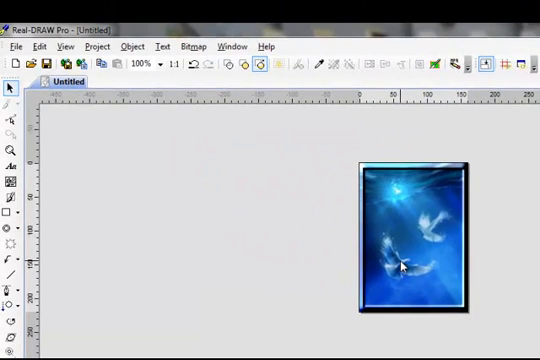
mouse_move(184, 172)
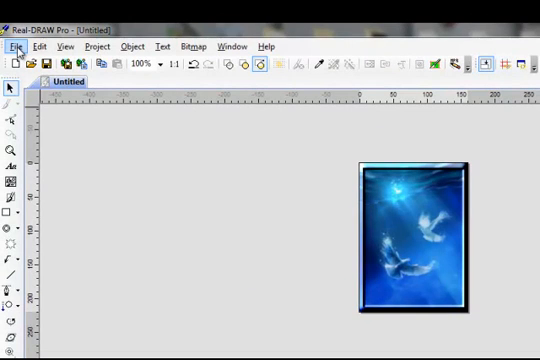
Load the portrait photo so it sits inside the blue doves frame
left_click(14, 46)
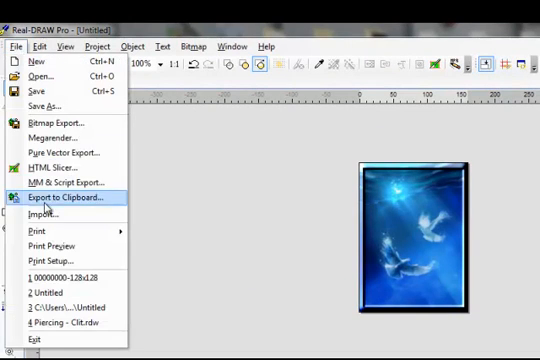
left_click(44, 214)
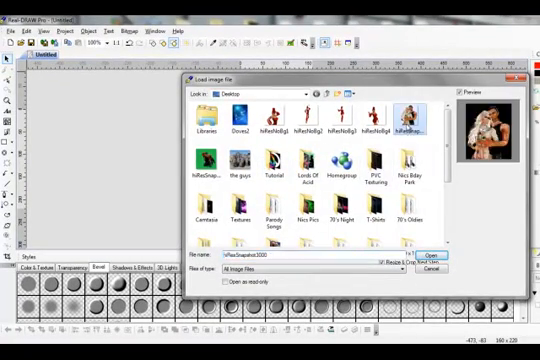
left_click(430, 256)
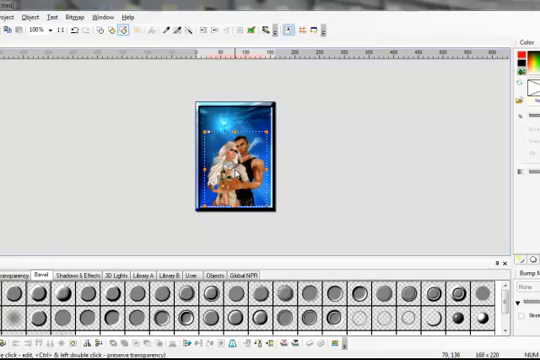
Apply the Simple Sharpen bitmap effect to the framed portrait
left_click(116, 24)
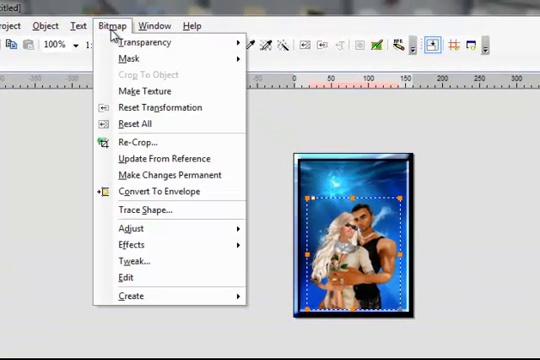
mouse_move(130, 244)
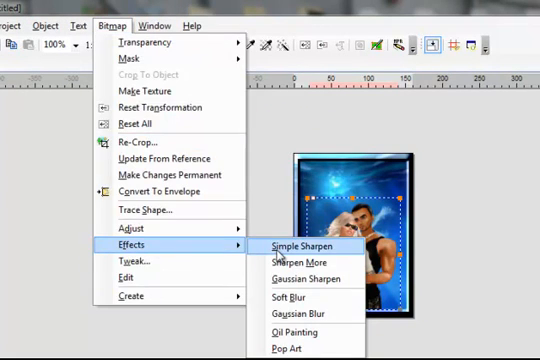
left_click(298, 246)
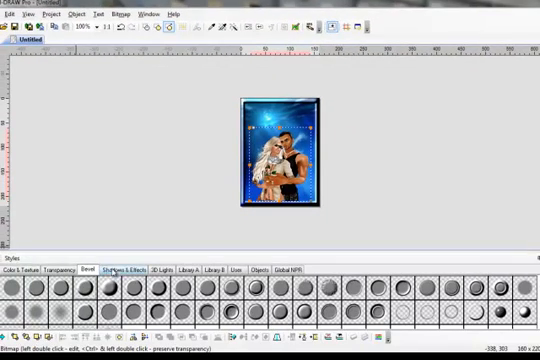
Switch the Styles panel to the Shadows & Effects styles
left_click(132, 268)
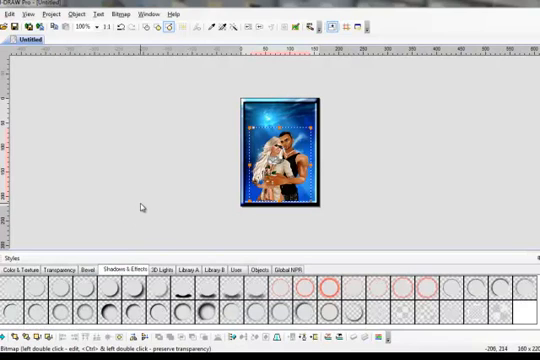
mouse_move(146, 206)
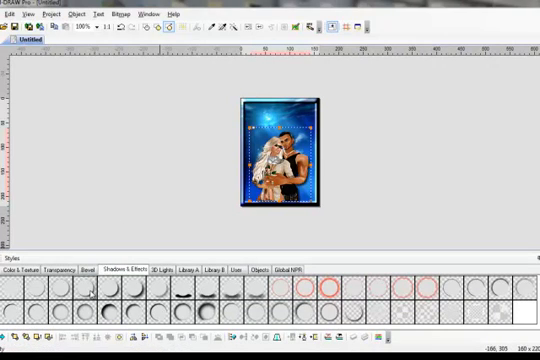
mouse_move(148, 188)
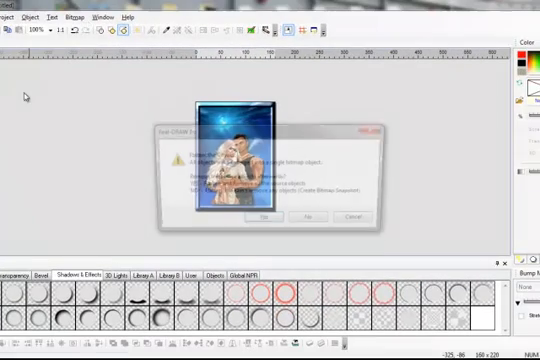
Confirm the prompt so the shadow style stays applied to the portrait
left_click(264, 216)
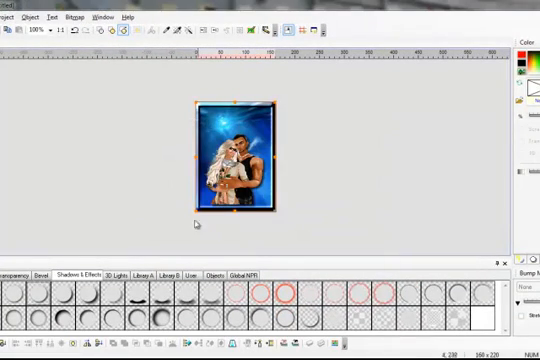
mouse_move(120, 208)
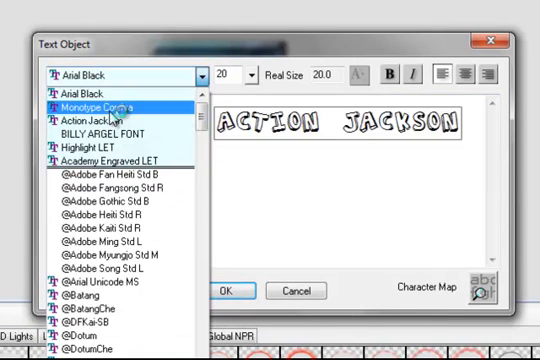
Create a text object reading 'Mayer' in Monotype Corsiva
left_click(104, 104)
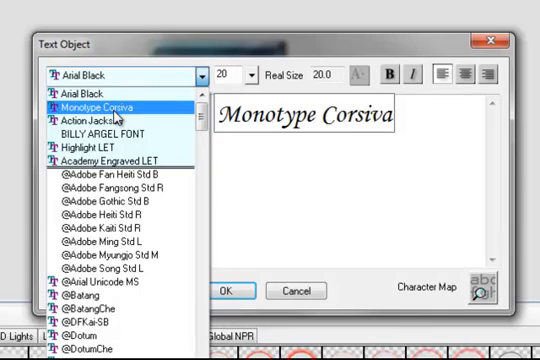
left_click(96, 104)
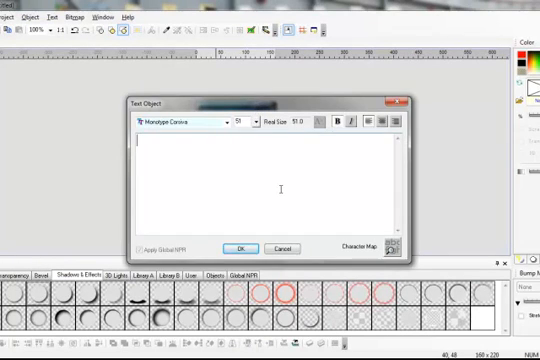
type("Mayer")
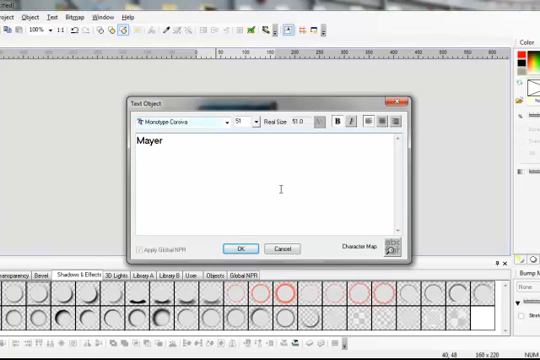
left_click(242, 248)
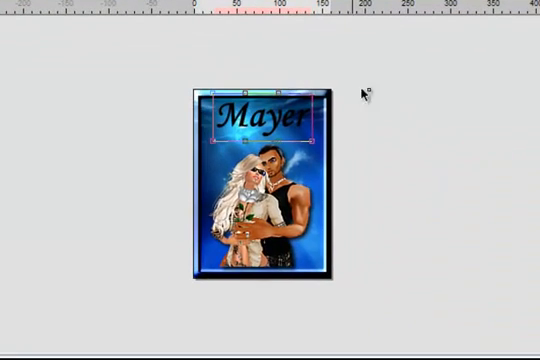
mouse_move(248, 150)
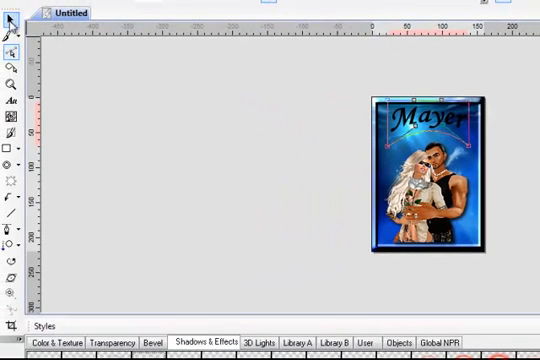
mouse_move(12, 76)
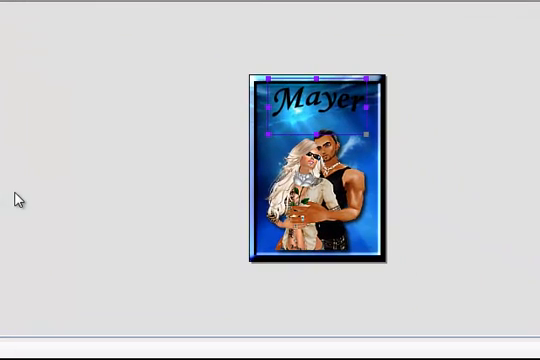
mouse_move(64, 206)
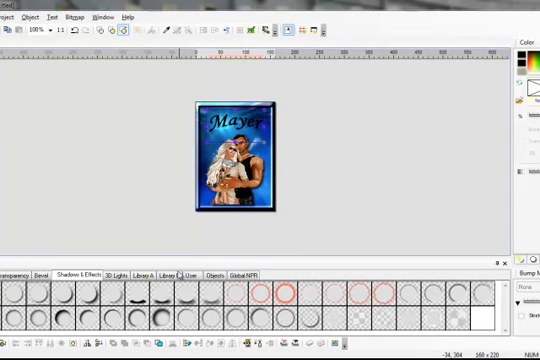
Apply 3D Lights lighting styles to the Mayer title for a lit, textured look
left_click(148, 270)
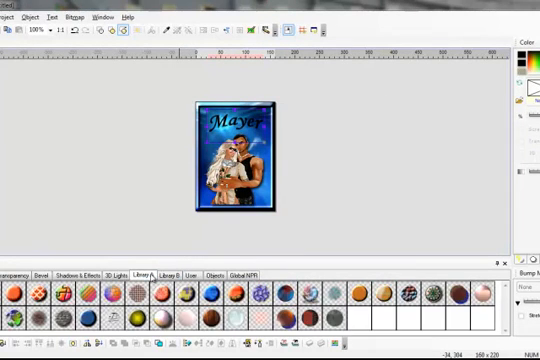
left_click(170, 272)
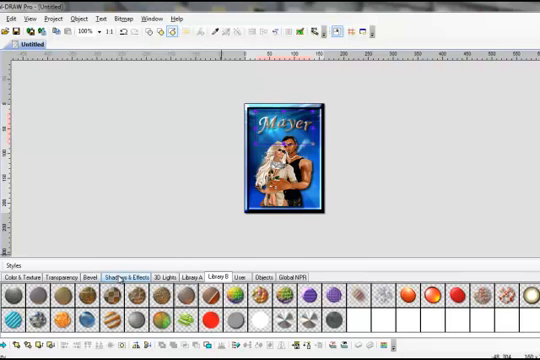
left_click(124, 272)
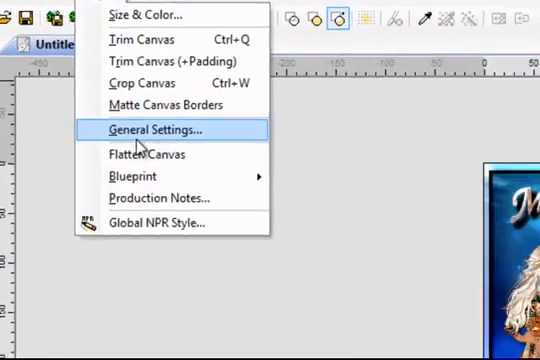
Flatten the canvas, removing source objects, and save the picture as a JPG file
left_click(144, 154)
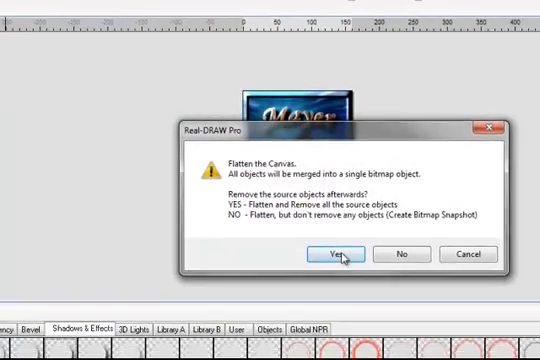
left_click(338, 252)
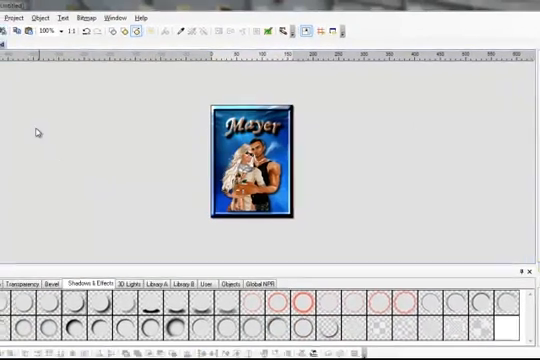
left_click(12, 22)
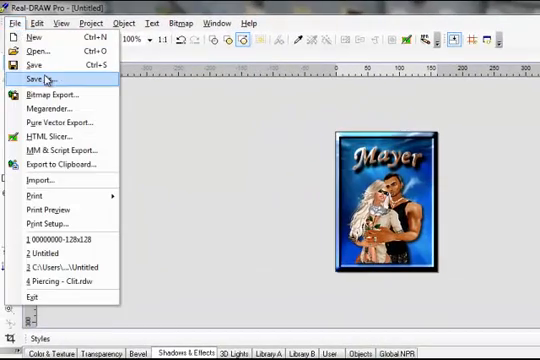
left_click(36, 76)
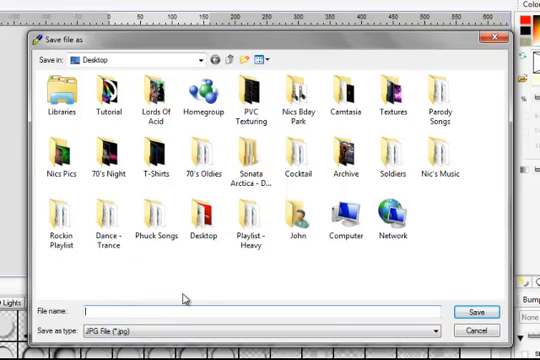
type("A")
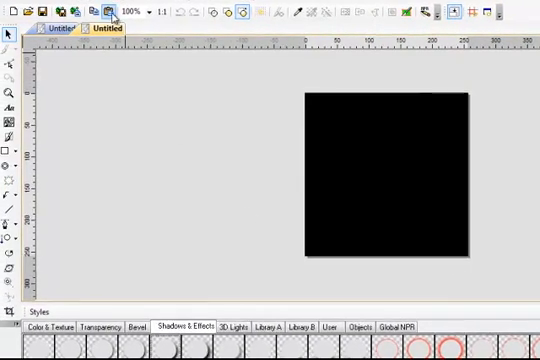
Resize the canvas to 160 pixels wide by 220 pixels tall via Project > Size & Color
left_click(76, 18)
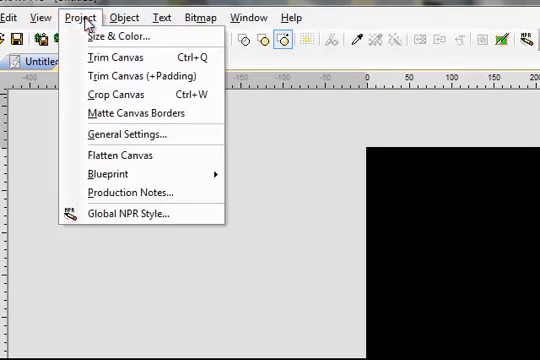
left_click(112, 36)
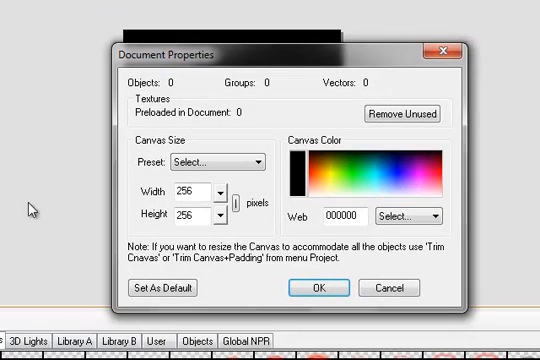
triple_click(194, 188)
type("160")
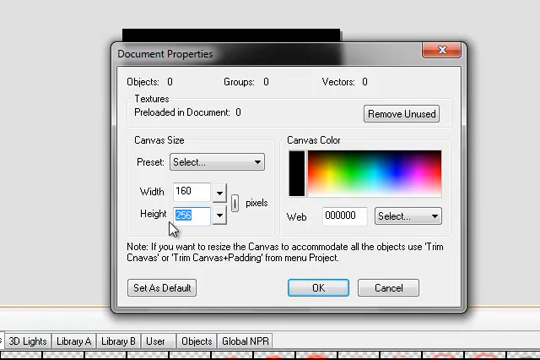
type("220")
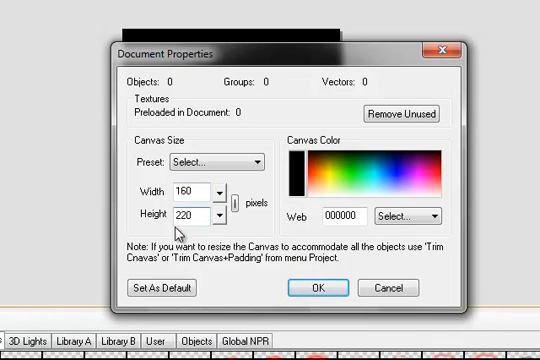
left_click(312, 288)
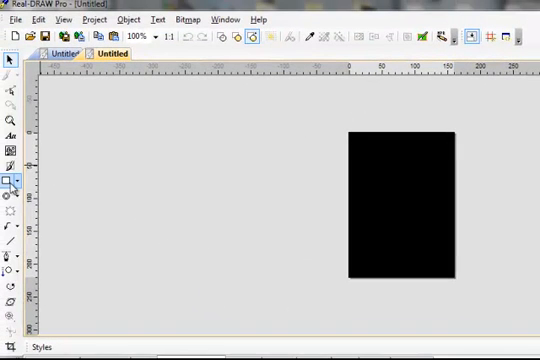
mouse_move(14, 180)
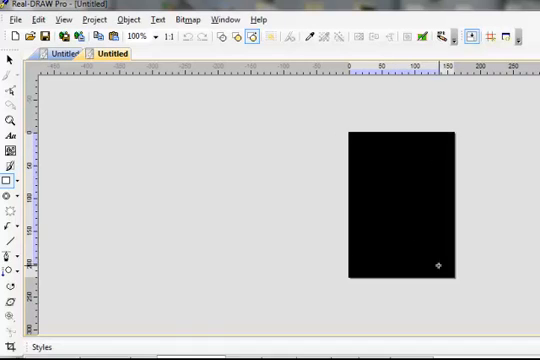
Complete the tall rectangle as a red-filled object covering the canvas and select it
left_click(404, 200)
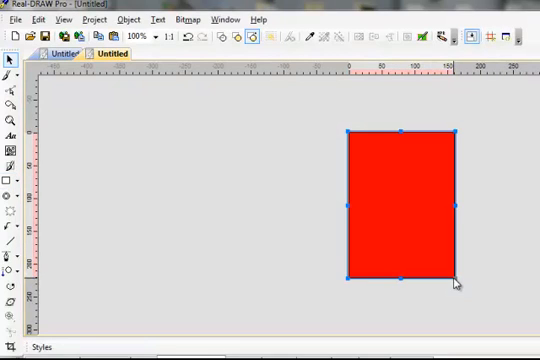
left_click(108, 18)
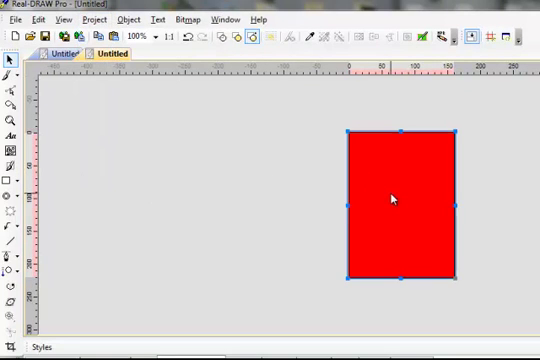
mouse_move(300, 188)
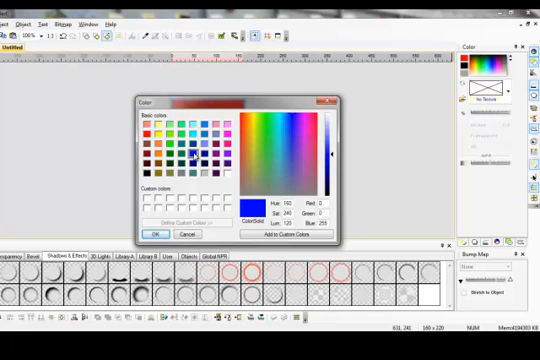
Pick a blue swatch in the Color picker as the rectangle's fill
left_click(156, 234)
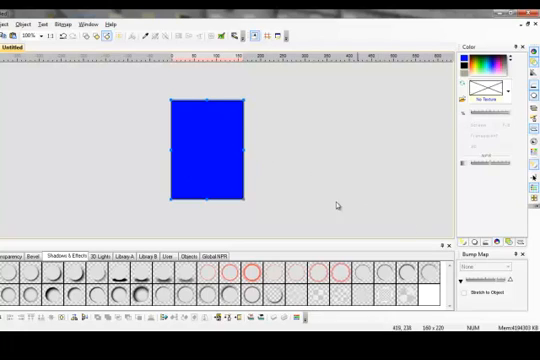
Apply the Ridges surface skin to the blue rectangle and raise its depth
left_click(520, 244)
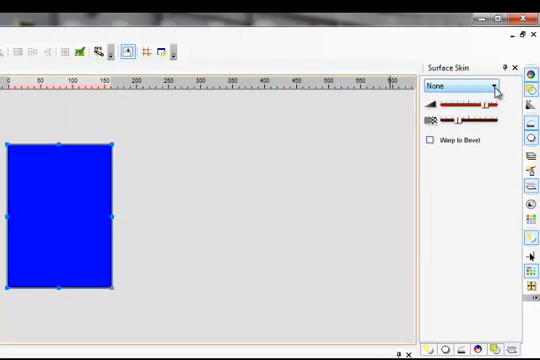
left_click(492, 86)
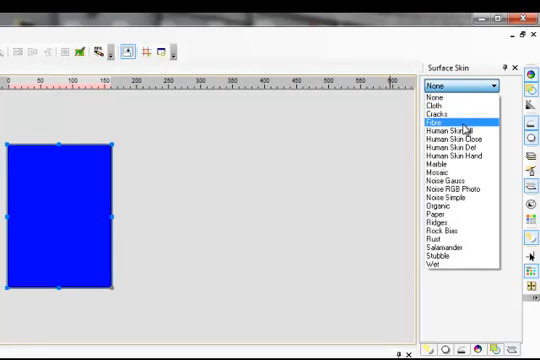
mouse_move(456, 224)
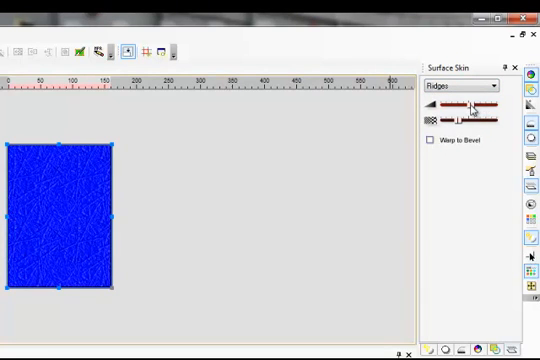
left_click_drag(464, 104, 484, 104)
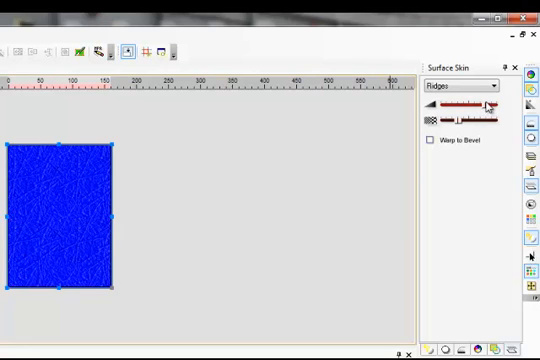
left_click_drag(484, 104, 490, 104)
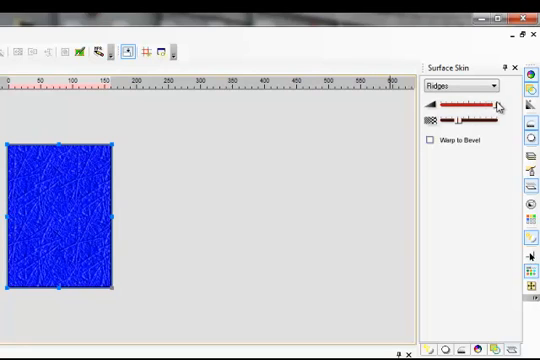
left_click_drag(470, 120, 456, 122)
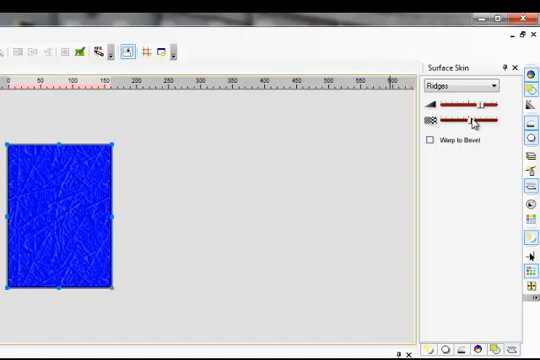
Enlarge the ridge pattern's scale and fine-tune its size
left_click_drag(476, 120, 468, 120)
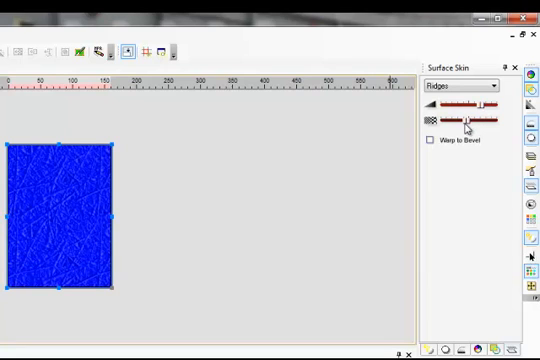
left_click_drag(470, 122, 452, 122)
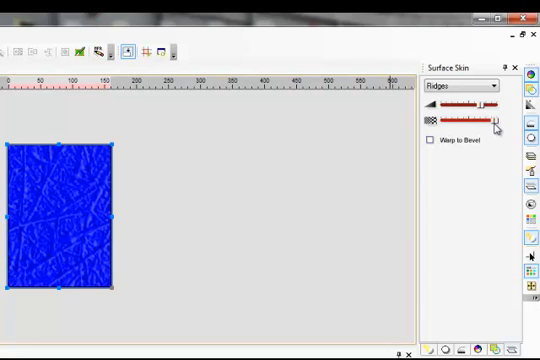
left_click_drag(490, 120, 480, 120)
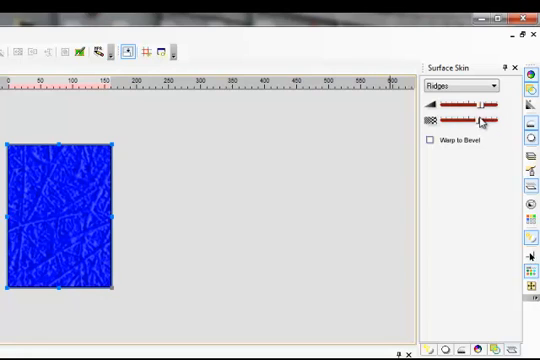
left_click_drag(484, 118, 470, 118)
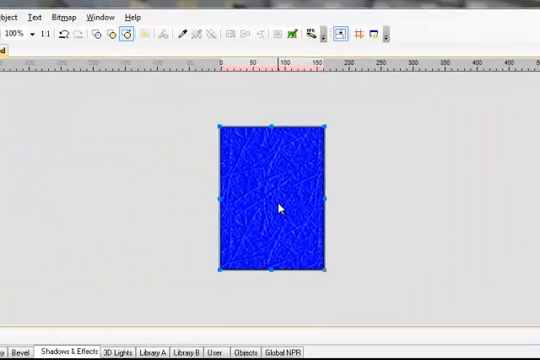
Save the ridged blue rectangle as a JPG image named Background
left_click(12, 28)
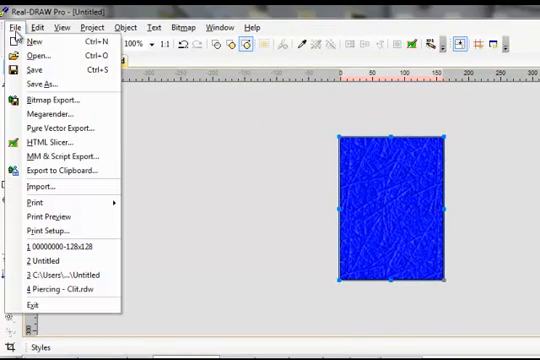
mouse_move(48, 92)
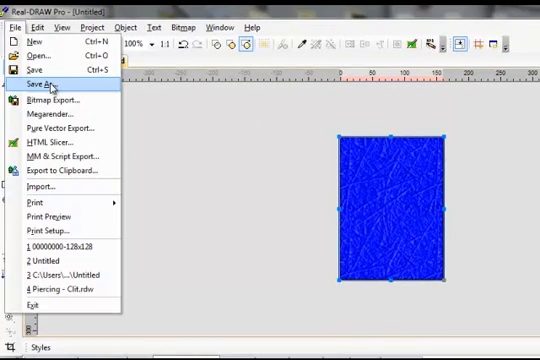
left_click(48, 88)
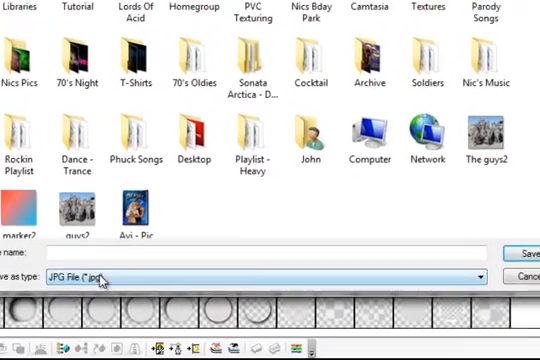
type("B")
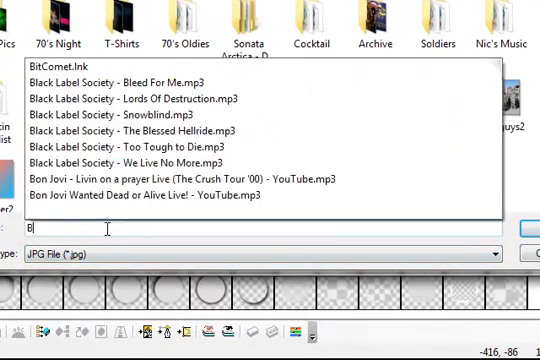
type("ackgrou")
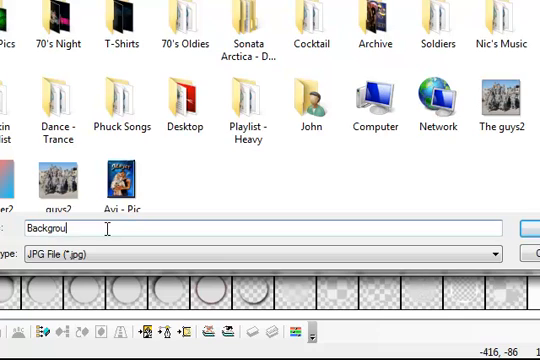
type("nd")
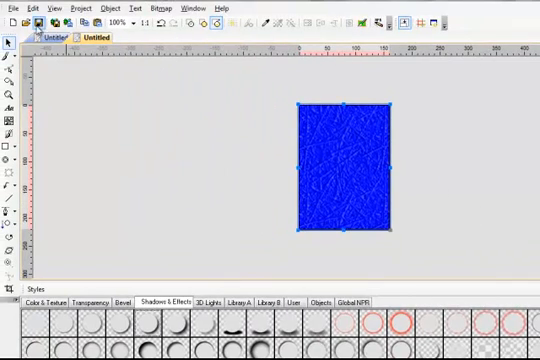
Load Background.jpg back onto the canvas as an image object at original size
left_click(10, 8)
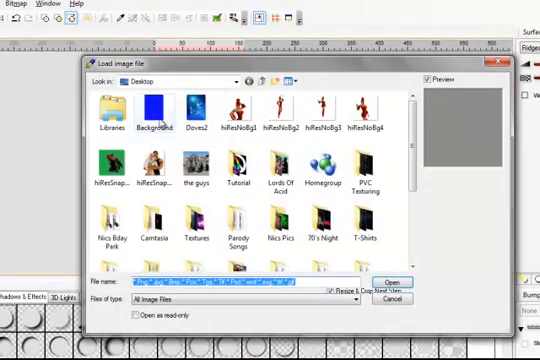
left_click(390, 280)
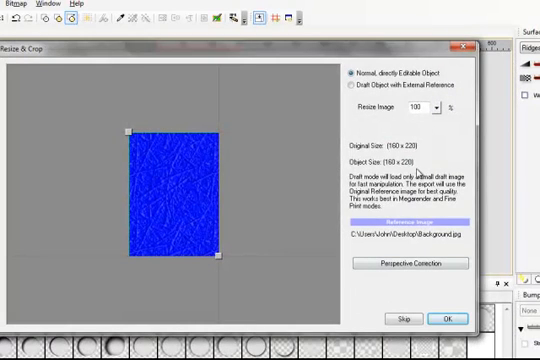
left_click(456, 112)
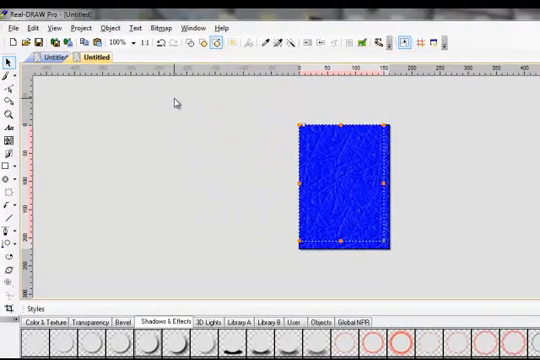
mouse_move(424, 292)
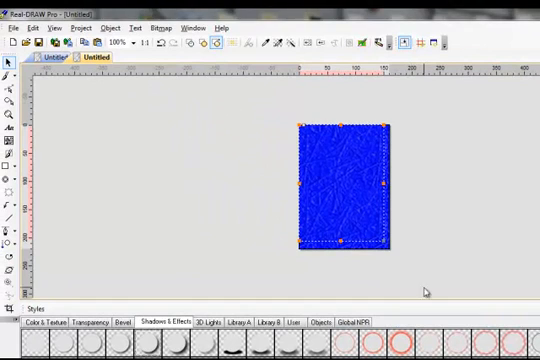
Apply a ridged bevel preset to the Background image to give it a frame edge
left_click(108, 28)
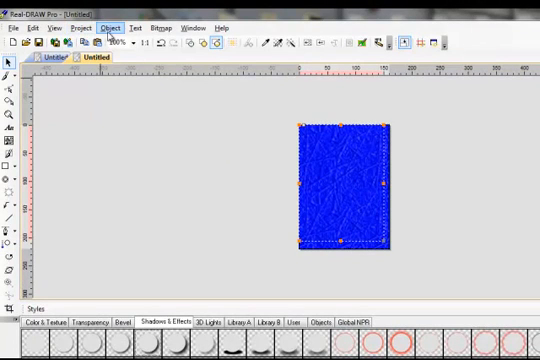
left_click(116, 28)
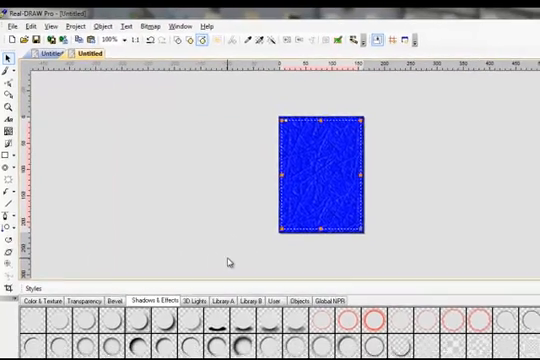
left_click(118, 300)
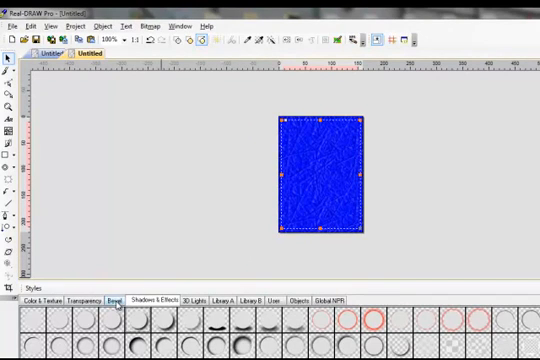
left_click(120, 298)
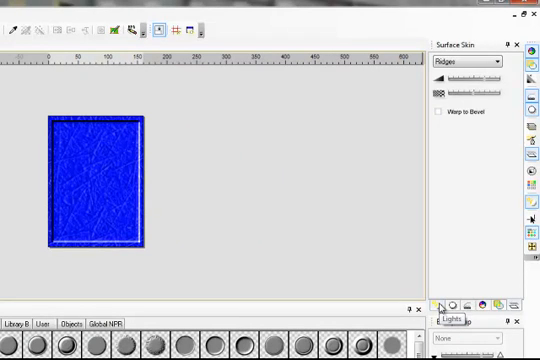
Add a light to the beveled frame and position it to shine from the top edge
left_click(456, 304)
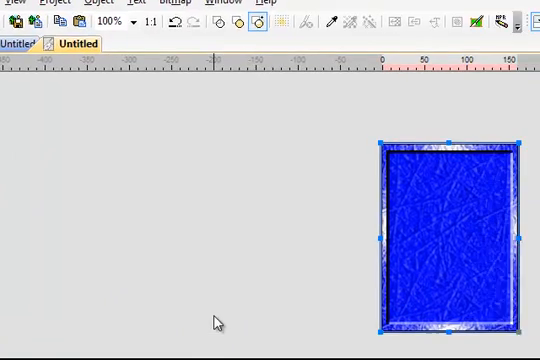
left_click_drag(460, 240, 300, 176)
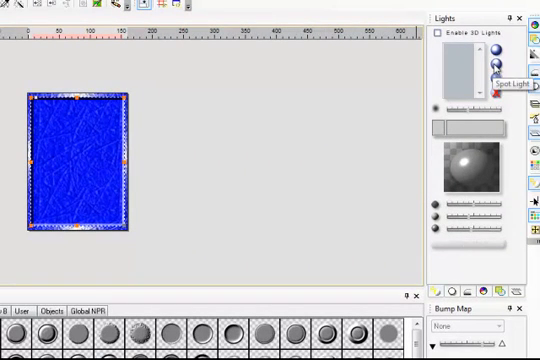
left_click(440, 34)
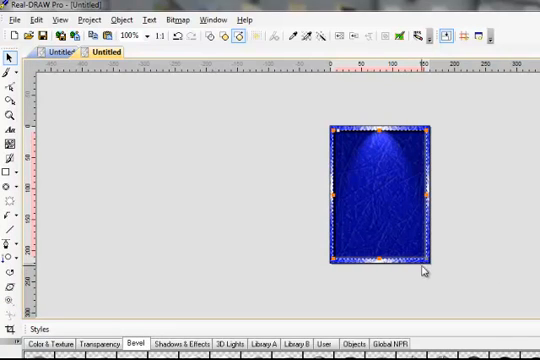
Flatten the lit, beveled frame into one bitmap, removing the source objects
left_click(76, 18)
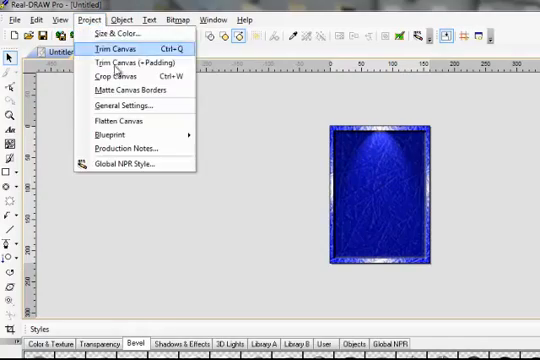
left_click(112, 120)
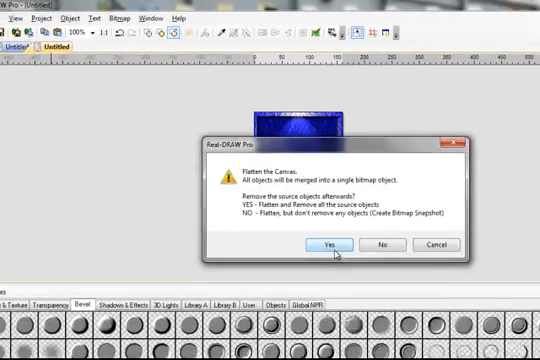
left_click(330, 244)
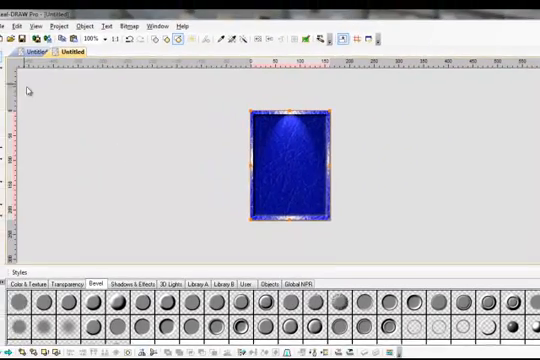
left_click(16, 28)
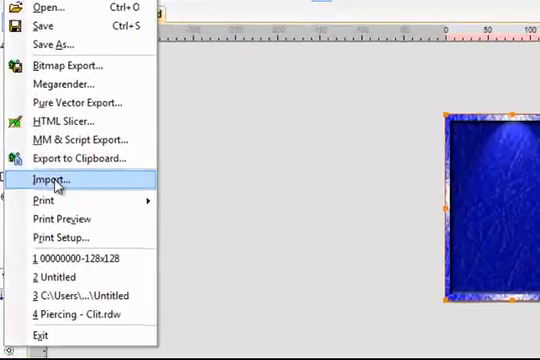
Import the couple photo into the blue frame and apply the Sharpen More bitmap effect
left_click(52, 184)
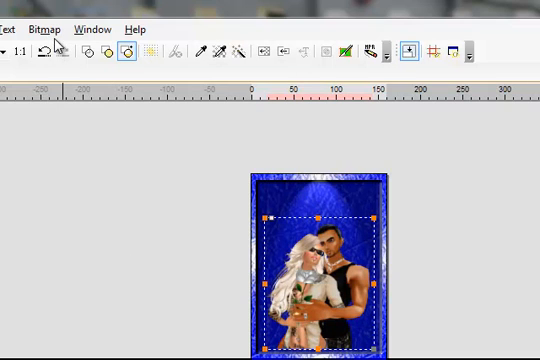
left_click(46, 30)
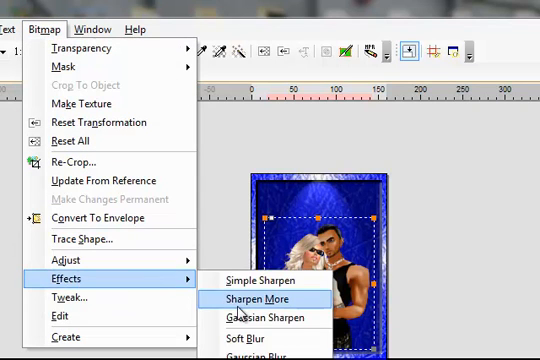
left_click(260, 300)
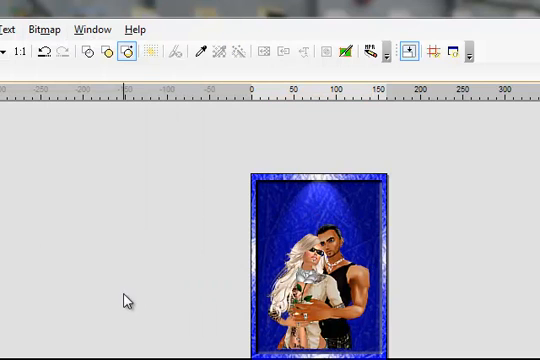
mouse_move(112, 250)
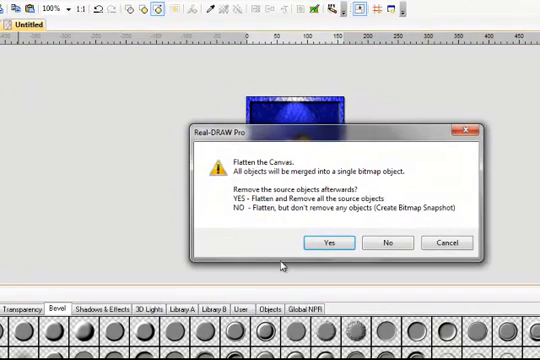
Flatten photo and frame, then add 'Mayer' as a text object in a decorative font
left_click(330, 244)
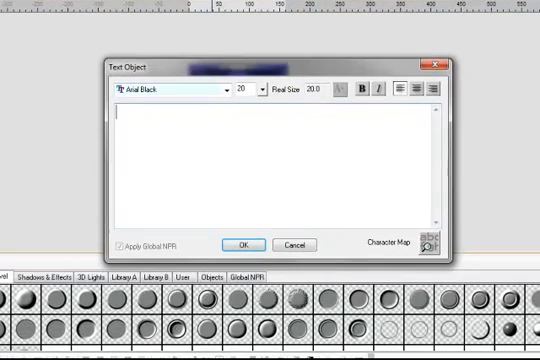
type("M")
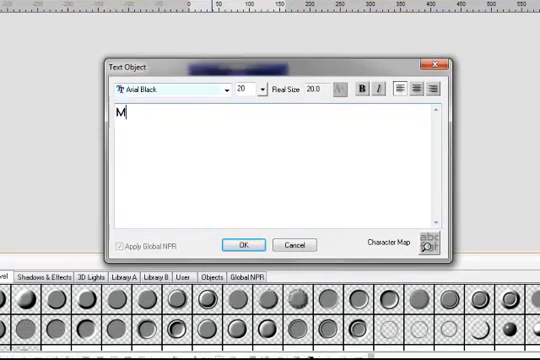
type("ayer")
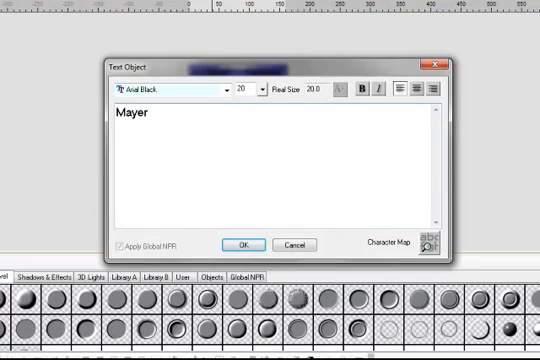
left_click(220, 88)
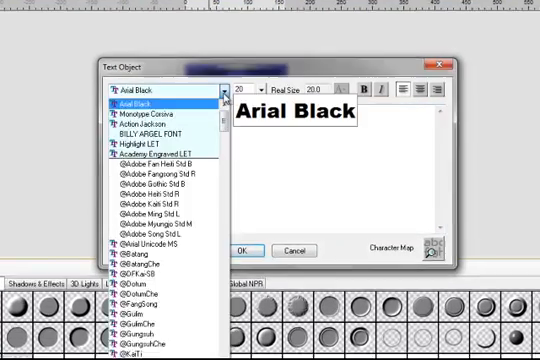
left_click(136, 120)
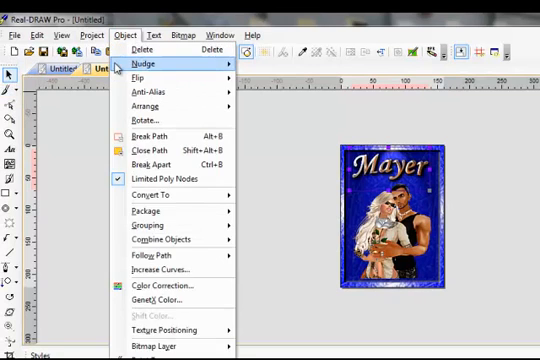
Flatten the canvas so the Mayer title and portrait become one bitmap
left_click(96, 36)
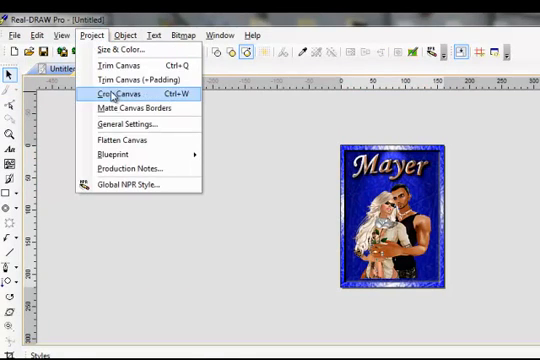
left_click(132, 140)
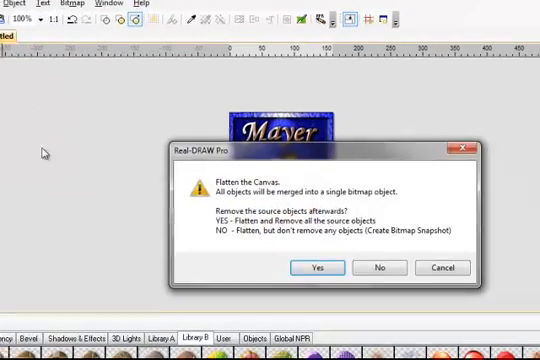
left_click(316, 268)
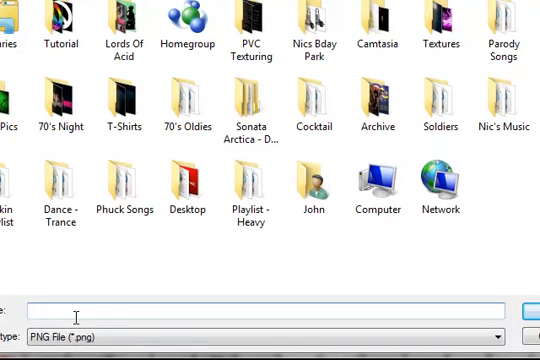
Export the finished avatar as a PNG file named 'Avi'
type("Avi - Pic2.jpg")
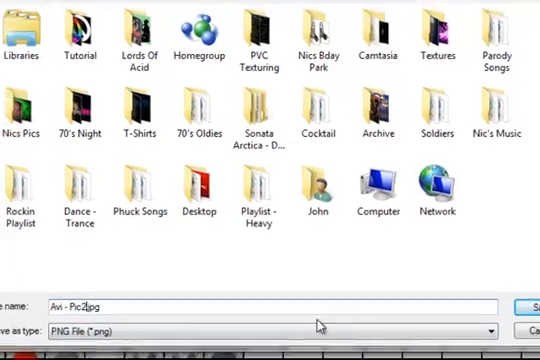
left_click(528, 304)
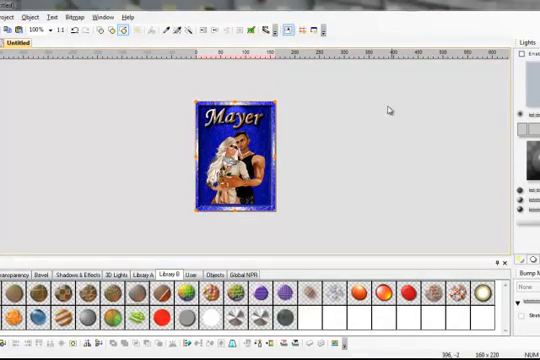